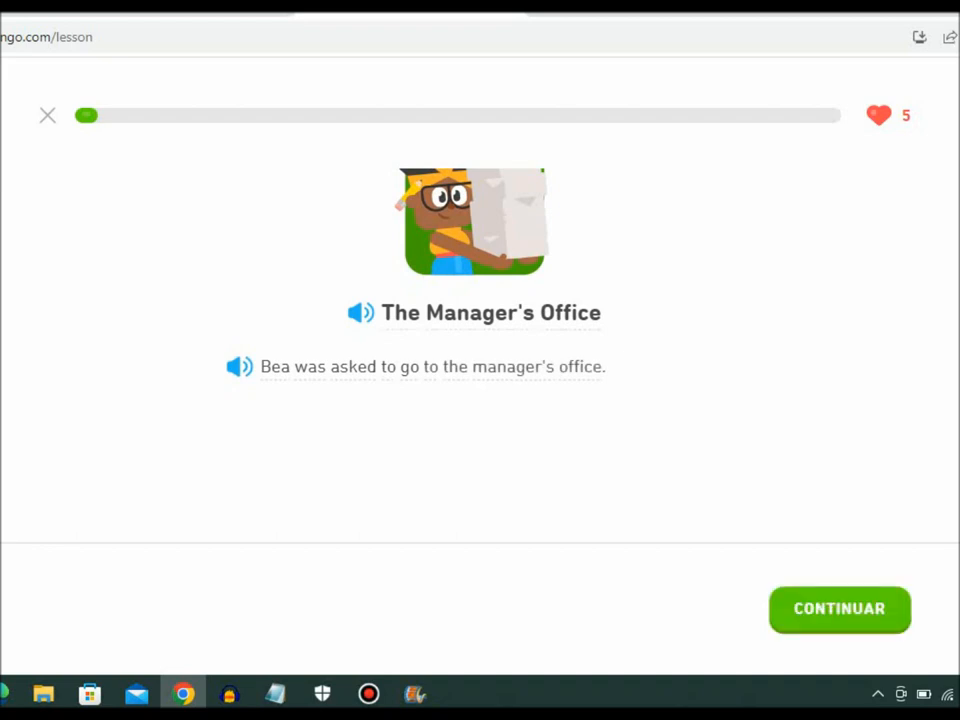
Advance the story to the reports question and answer 'tres informes muy detallados' correctly.
click(840, 608)
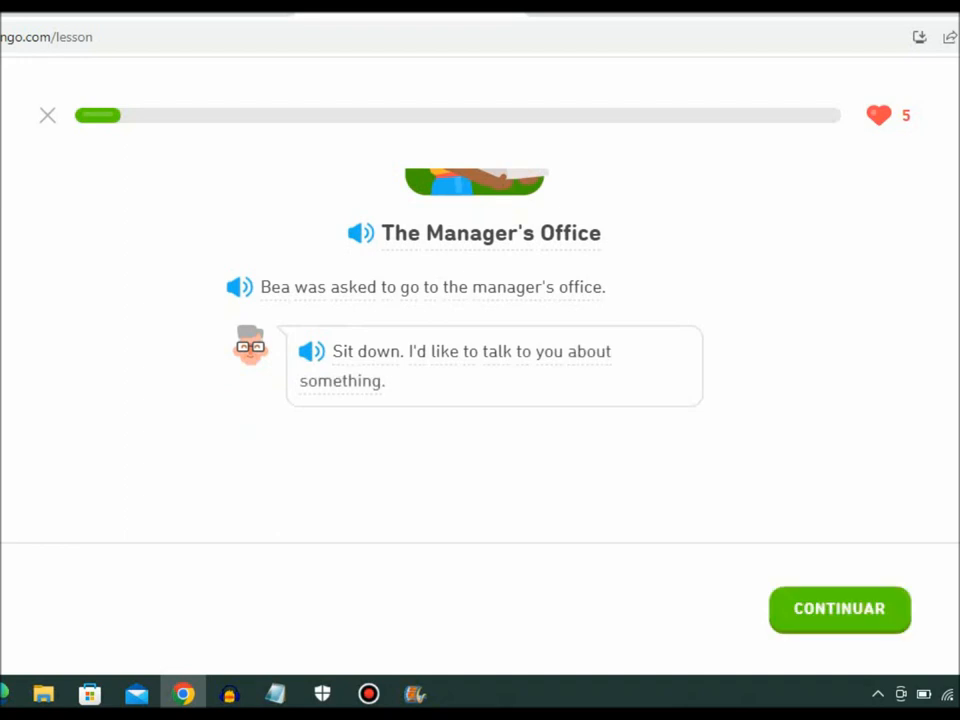
click(840, 608)
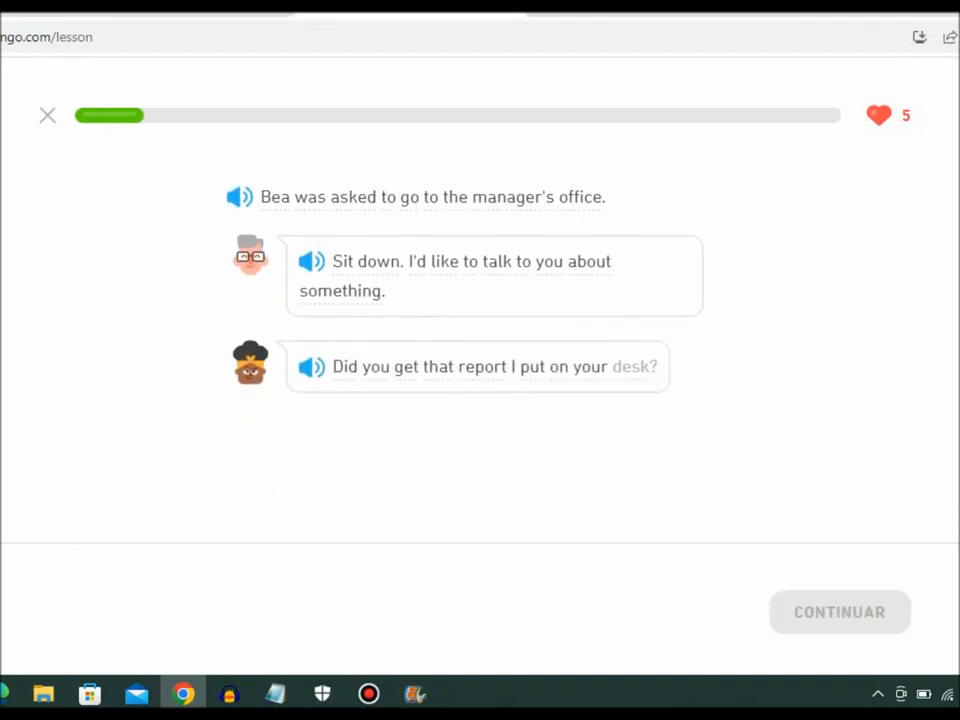
click(630, 366)
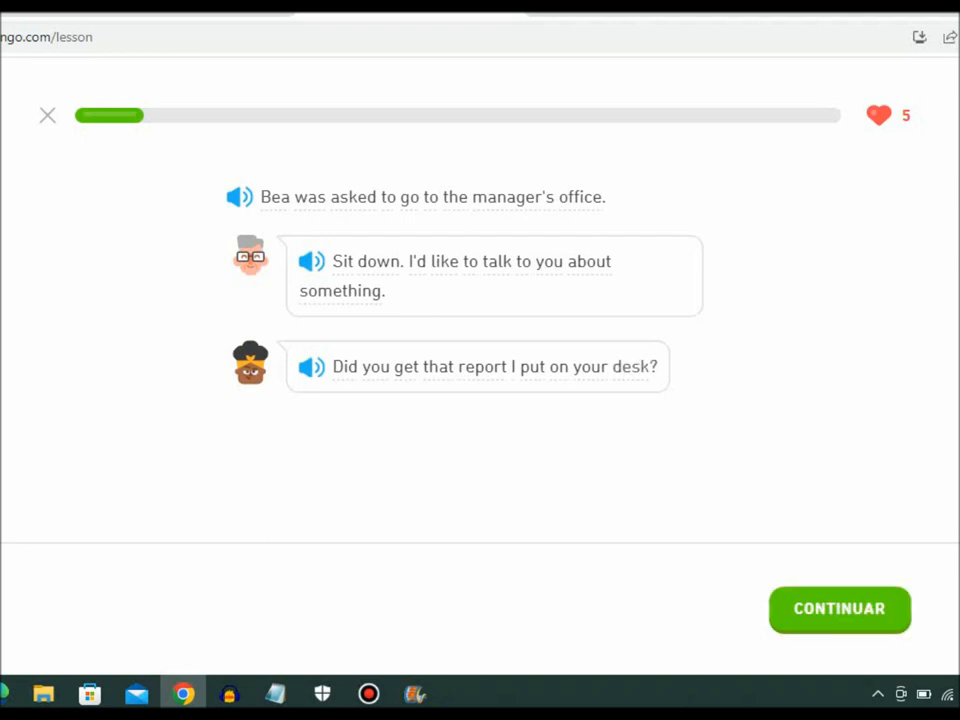
click(840, 608)
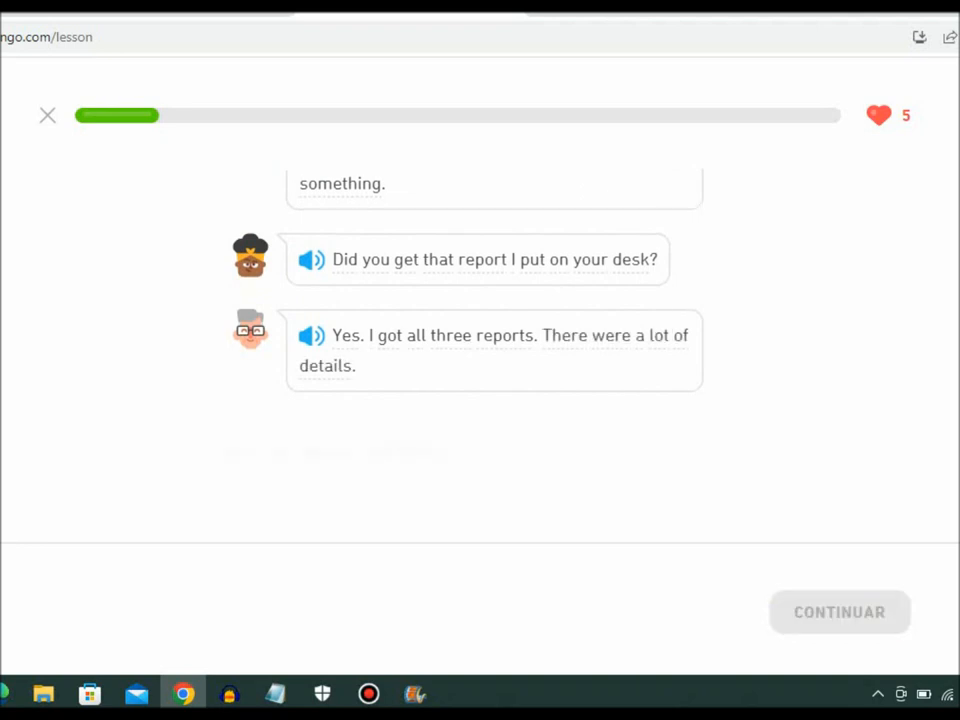
click(244, 508)
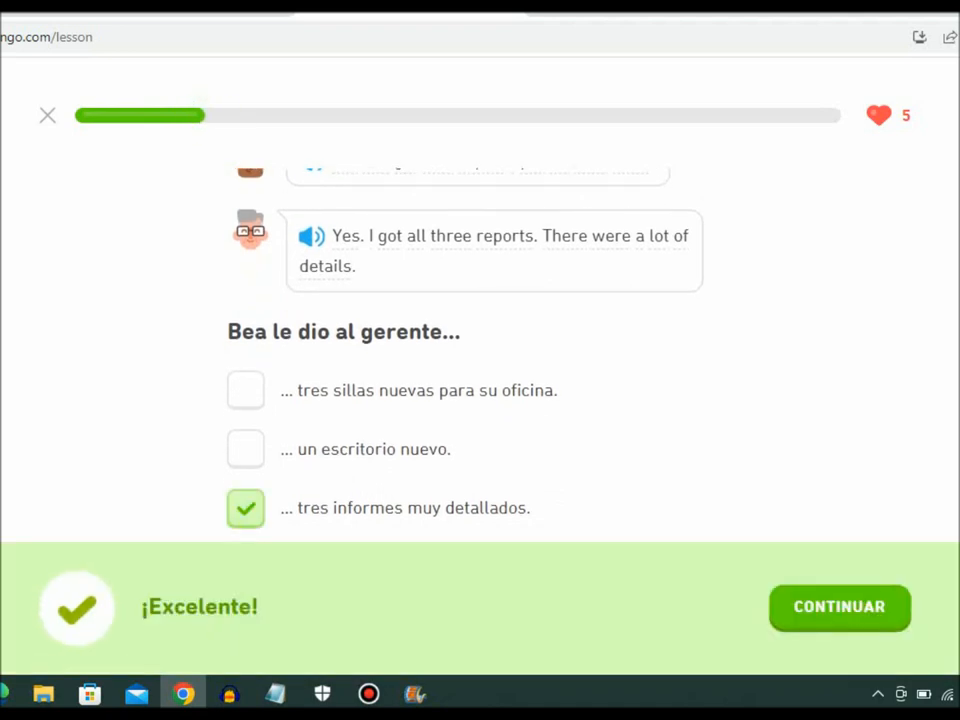
click(838, 608)
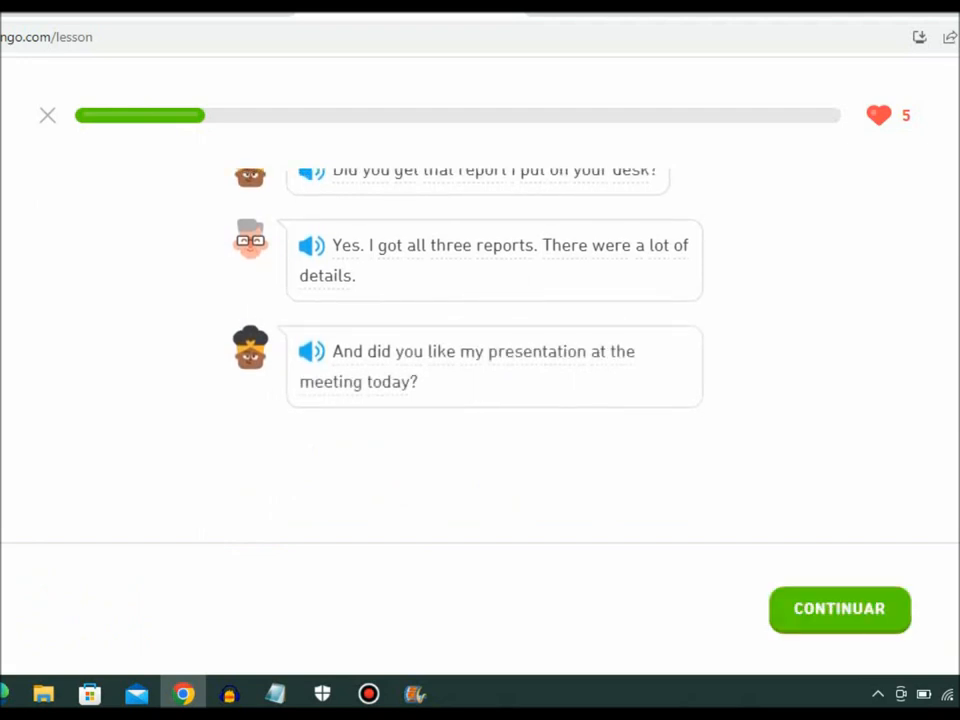
Continue through the cake conversation and answer 'Sí, así es' that the manager liked it.
click(840, 608)
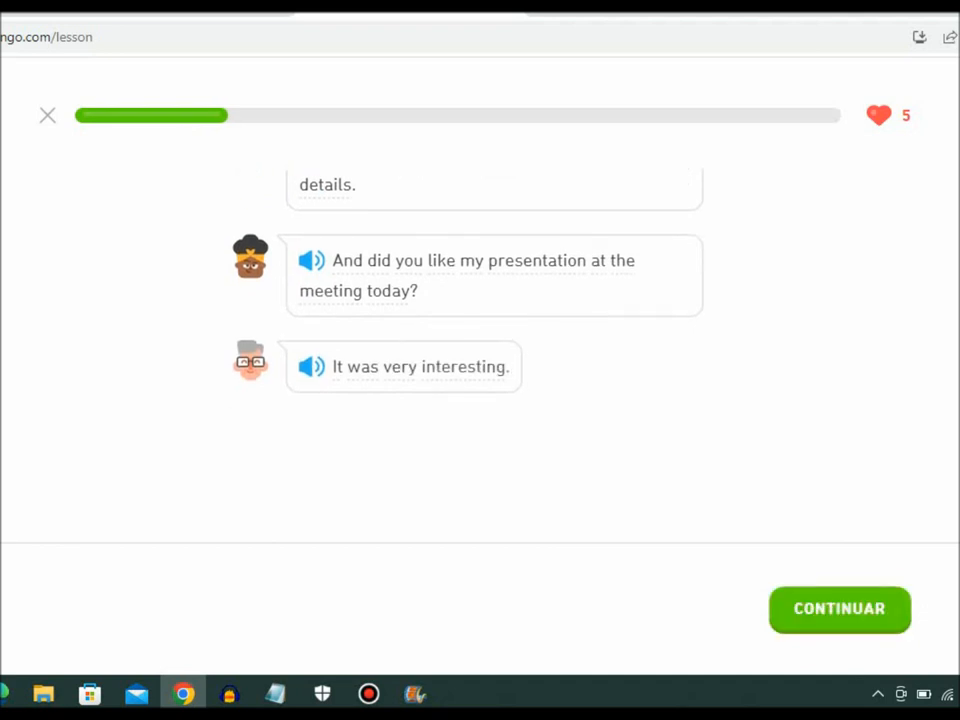
click(840, 608)
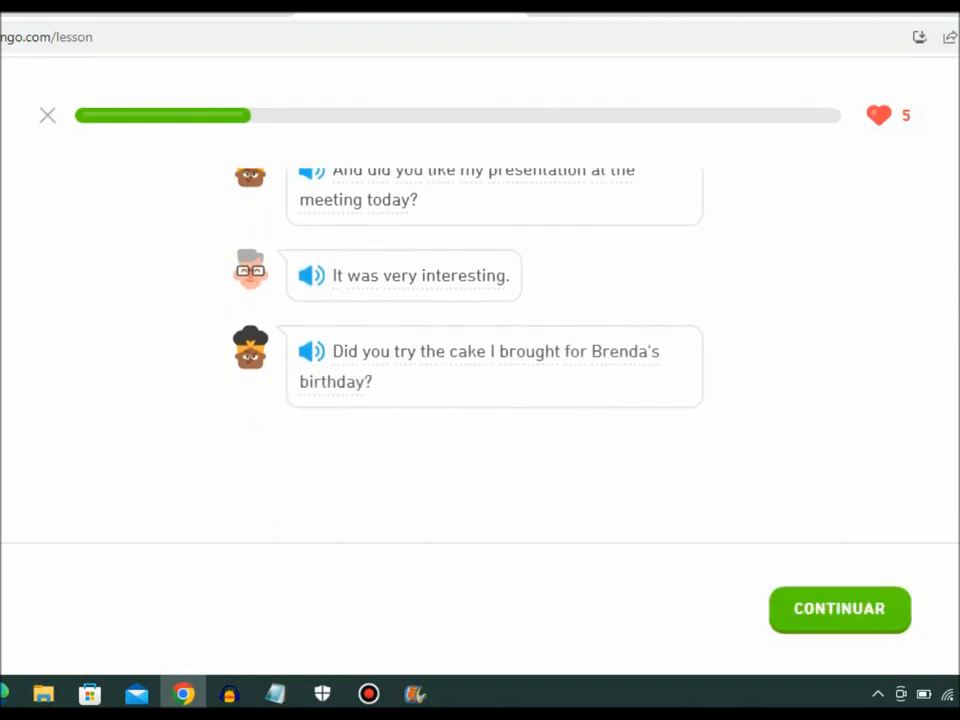
click(840, 608)
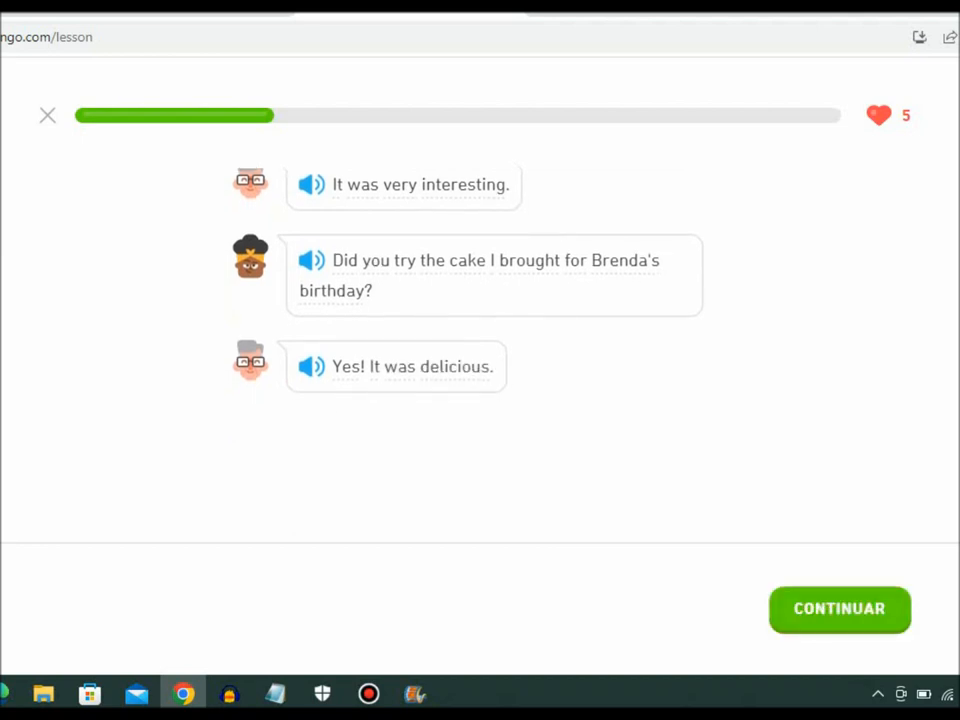
click(840, 608)
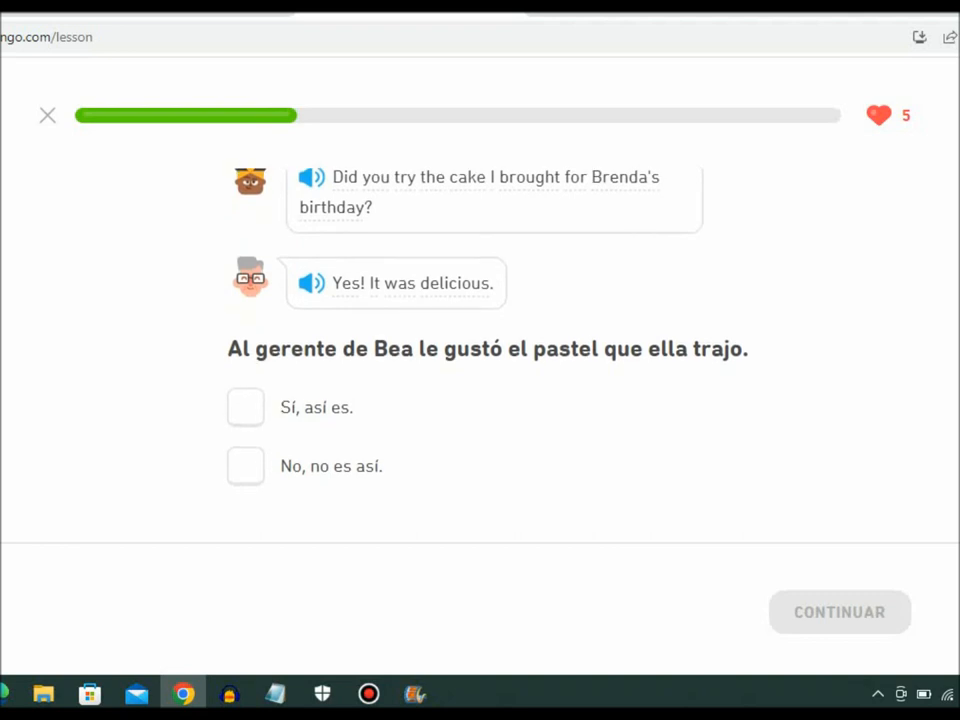
click(244, 408)
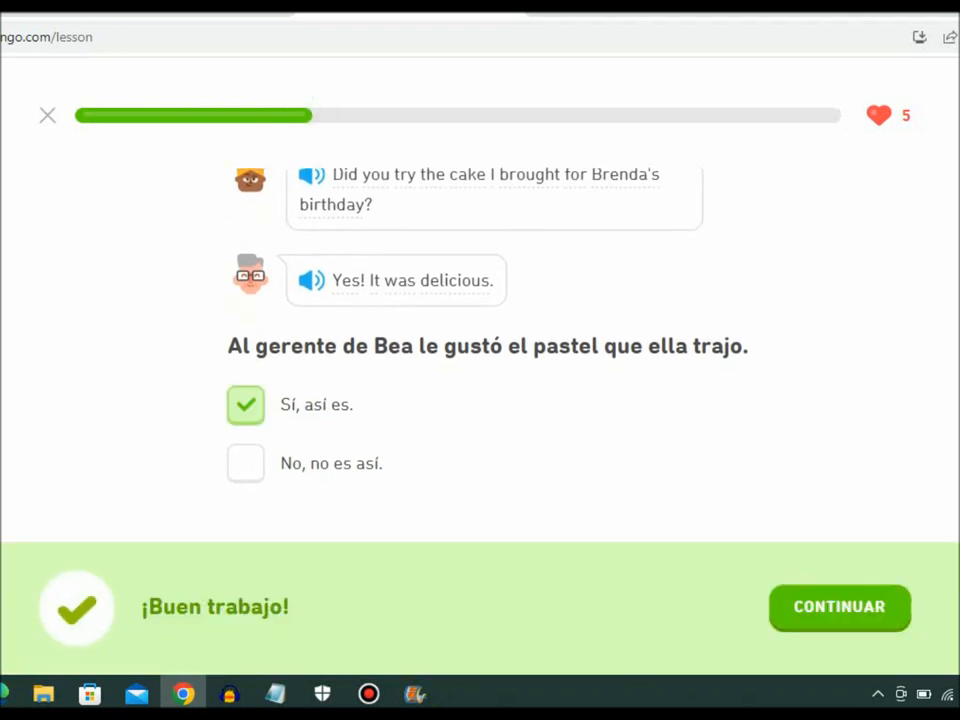
click(840, 606)
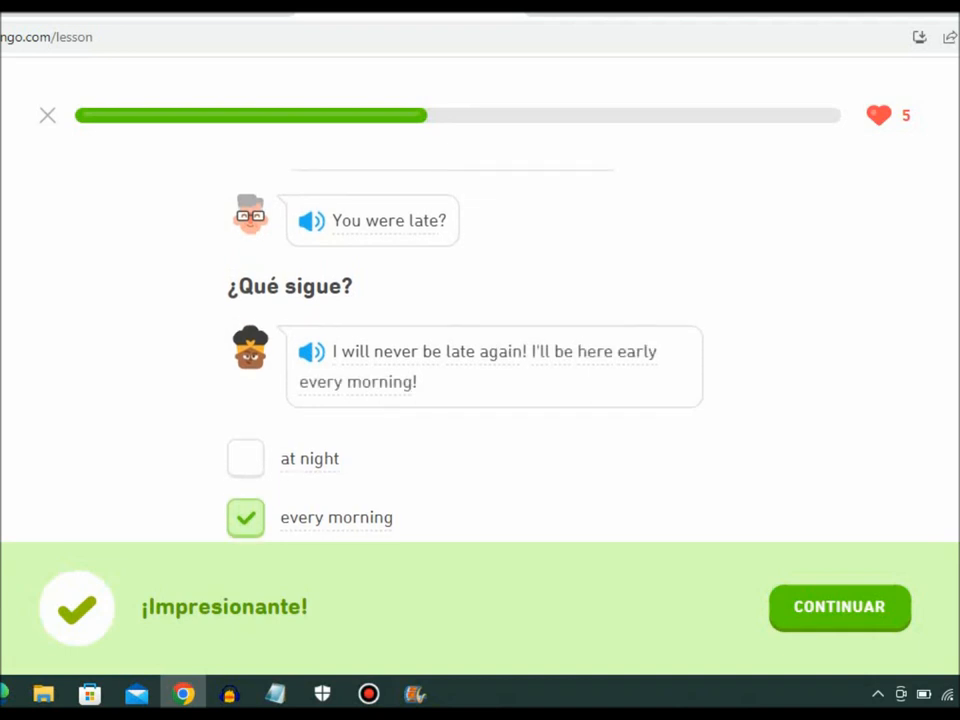
Complete 'Again, please don't do that' and answer 'La verdad es que Bea no trabaja allí'.
click(840, 608)
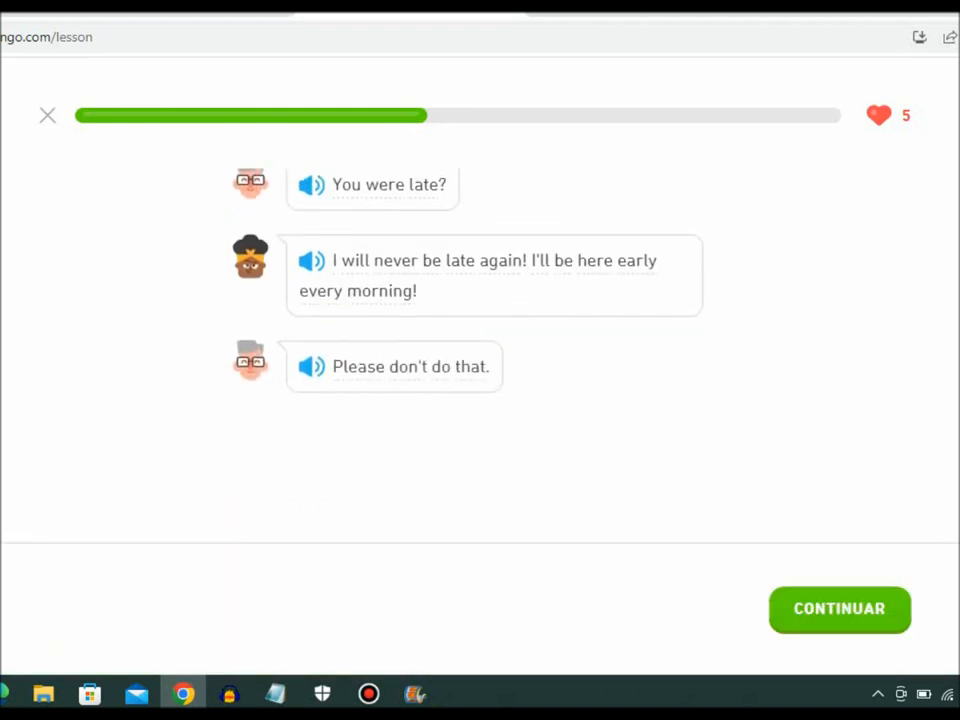
click(840, 608)
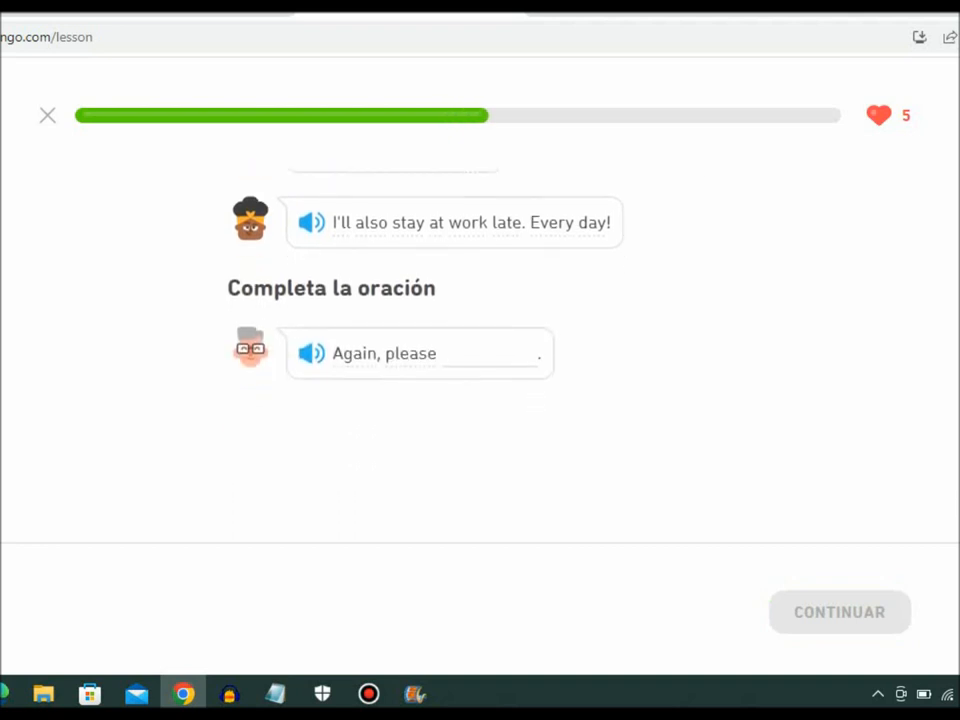
click(492, 348)
text(don't do that)
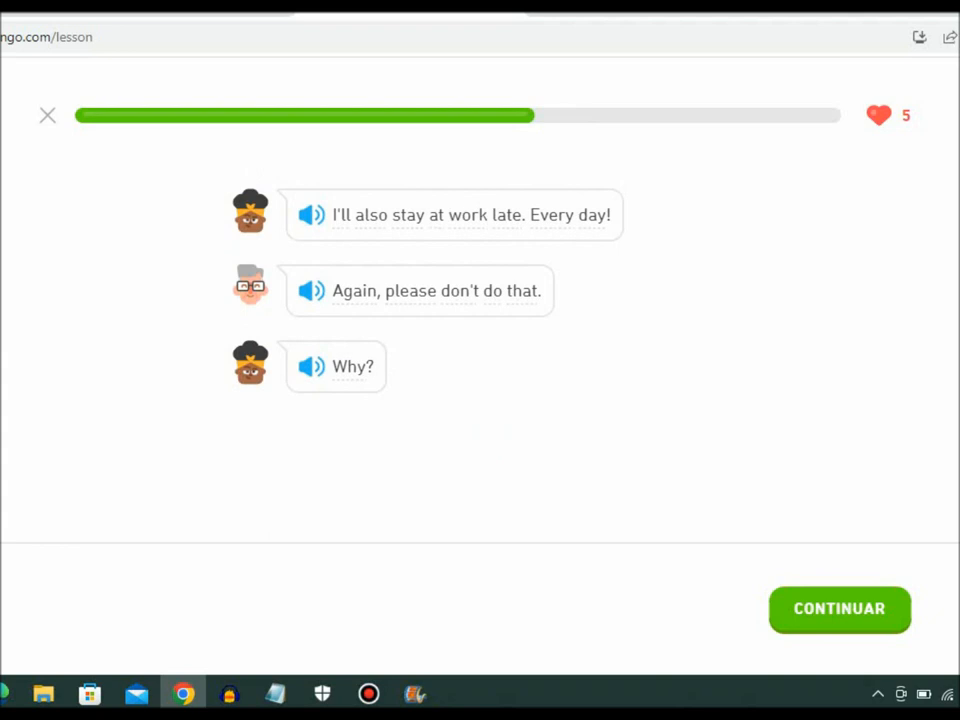
click(840, 608)
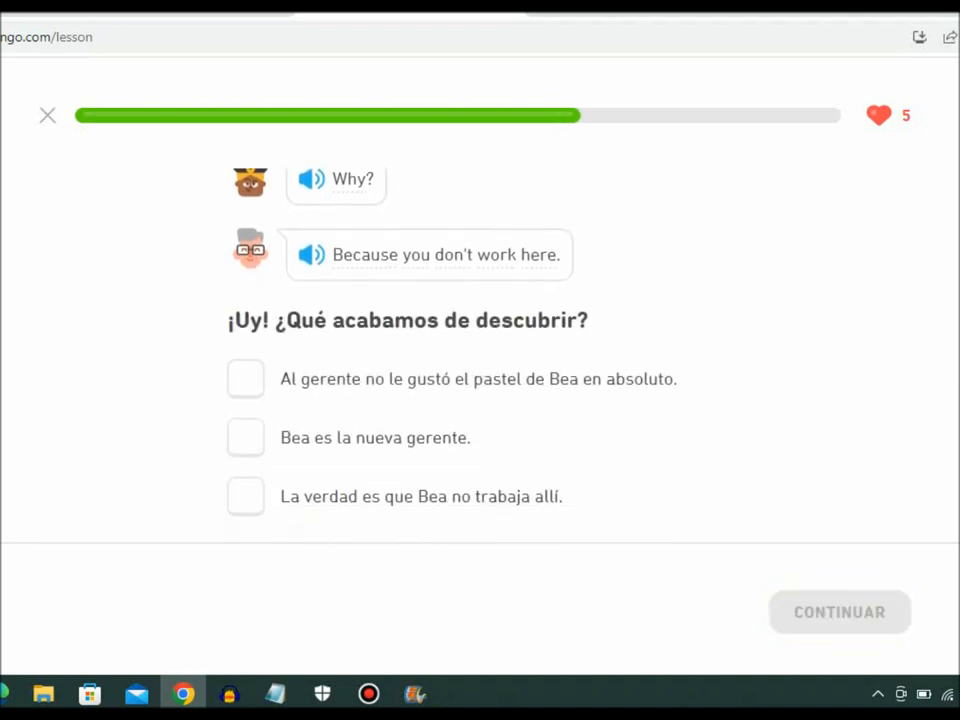
click(244, 492)
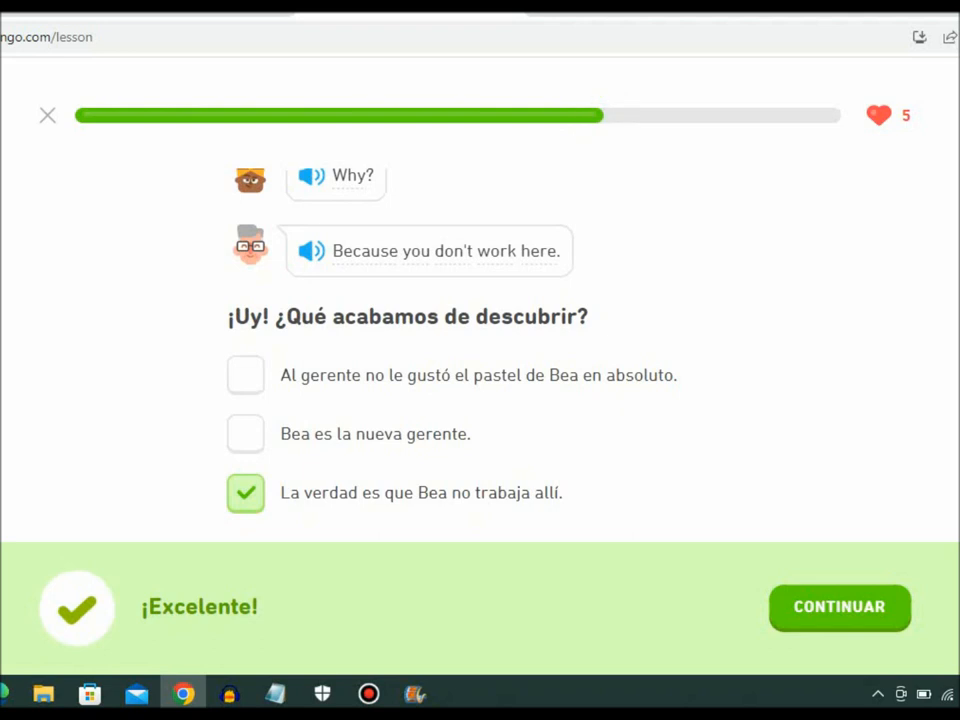
Advance to Bea's introduction and complete it with 'a very hard worker'.
click(838, 606)
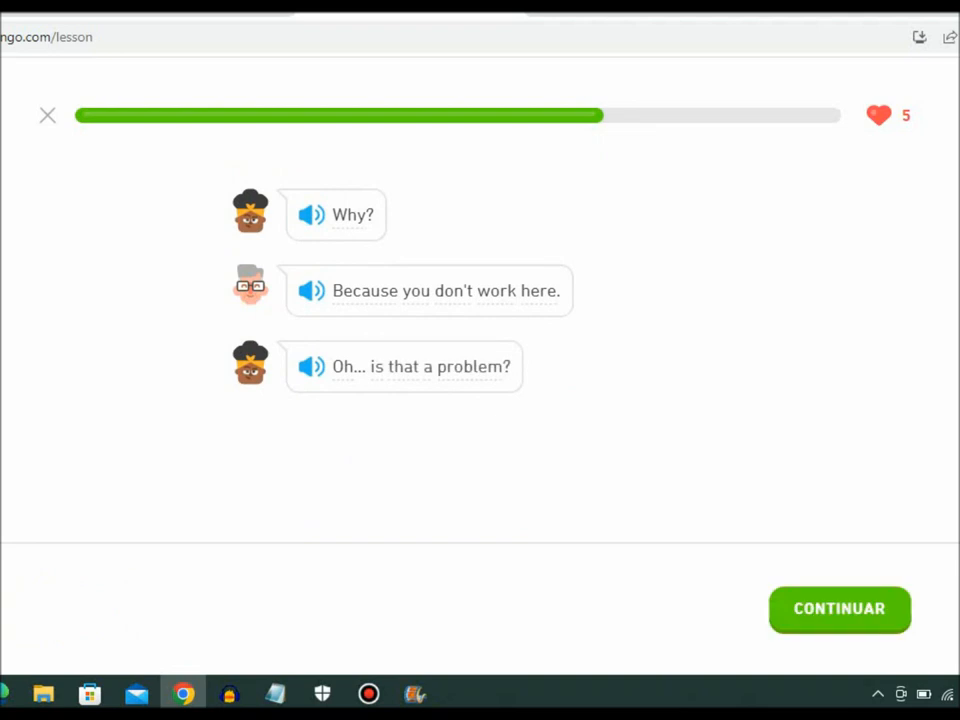
click(840, 608)
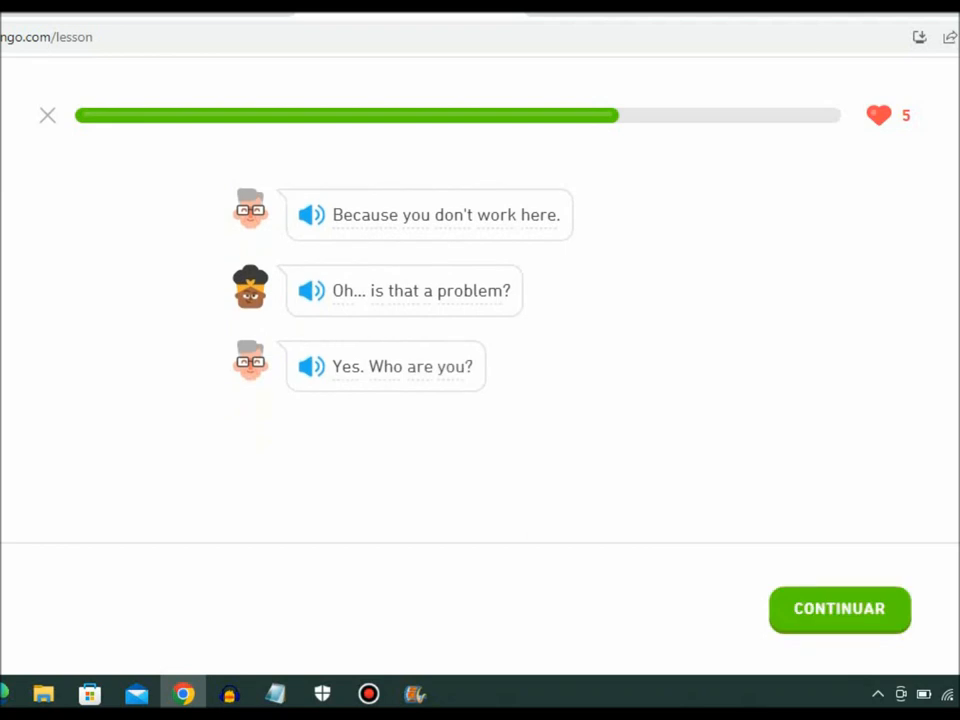
click(840, 608)
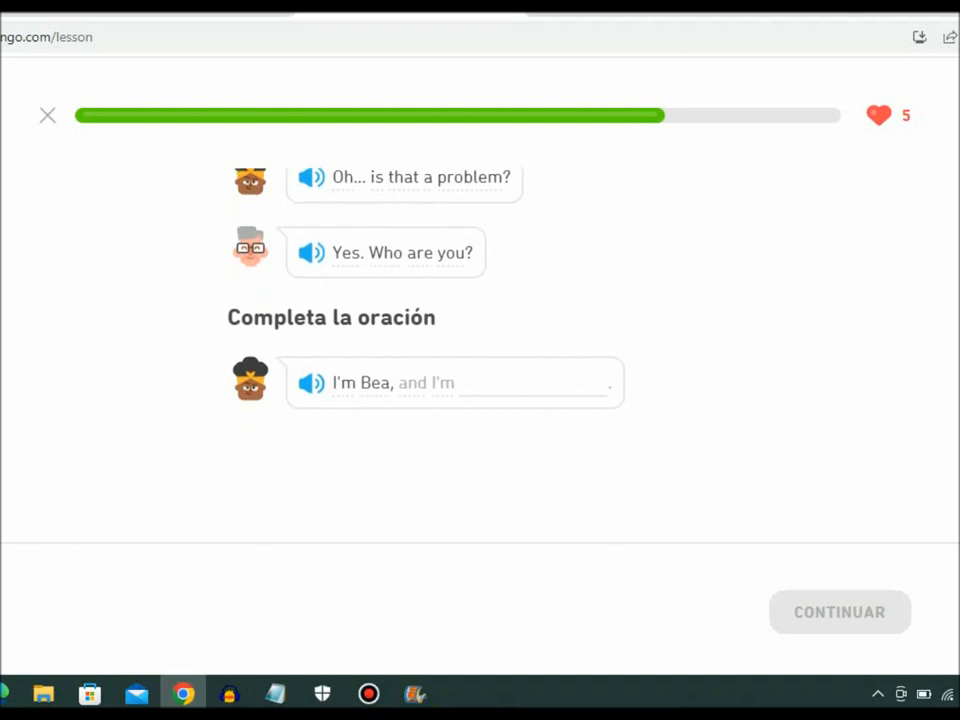
scroll(down, 3)
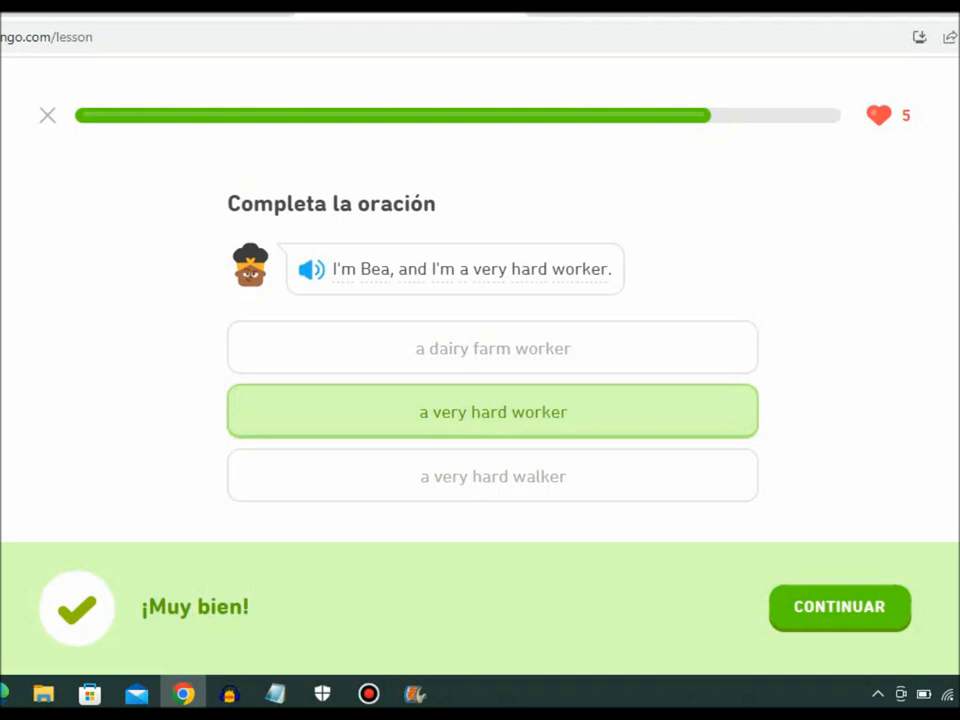
click(838, 608)
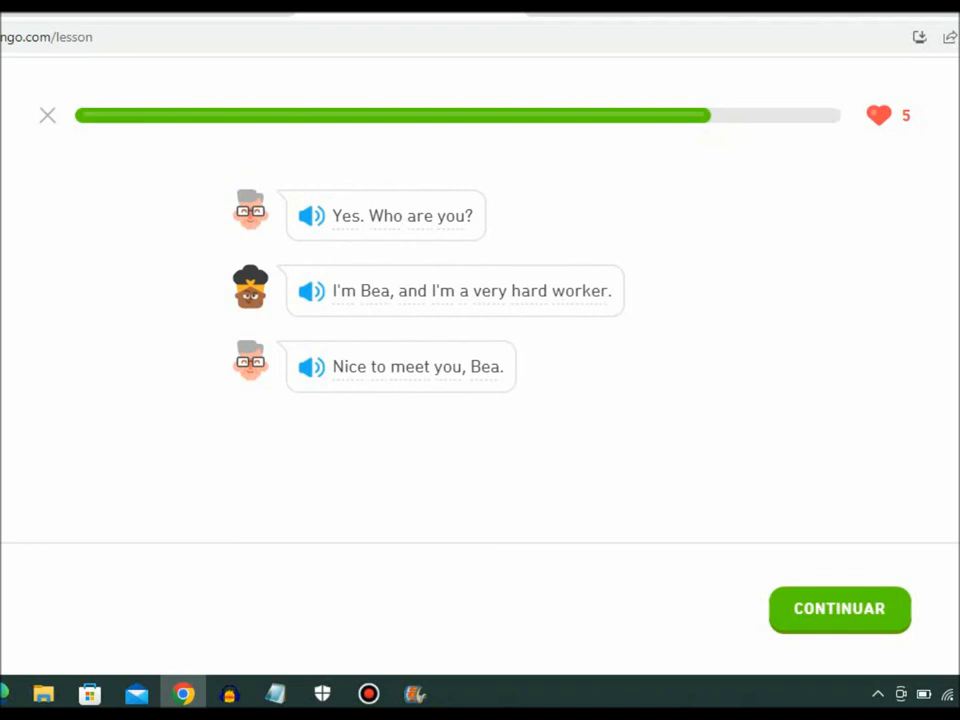
Continue through the resume exchange up to Bea's 'OK!' reply.
click(840, 608)
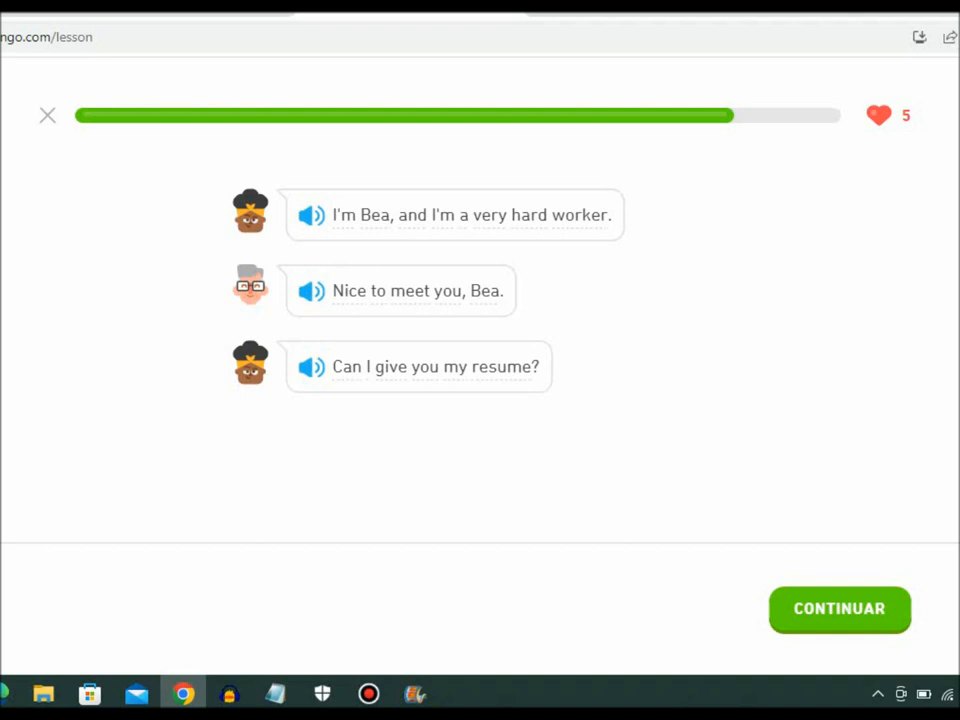
click(840, 608)
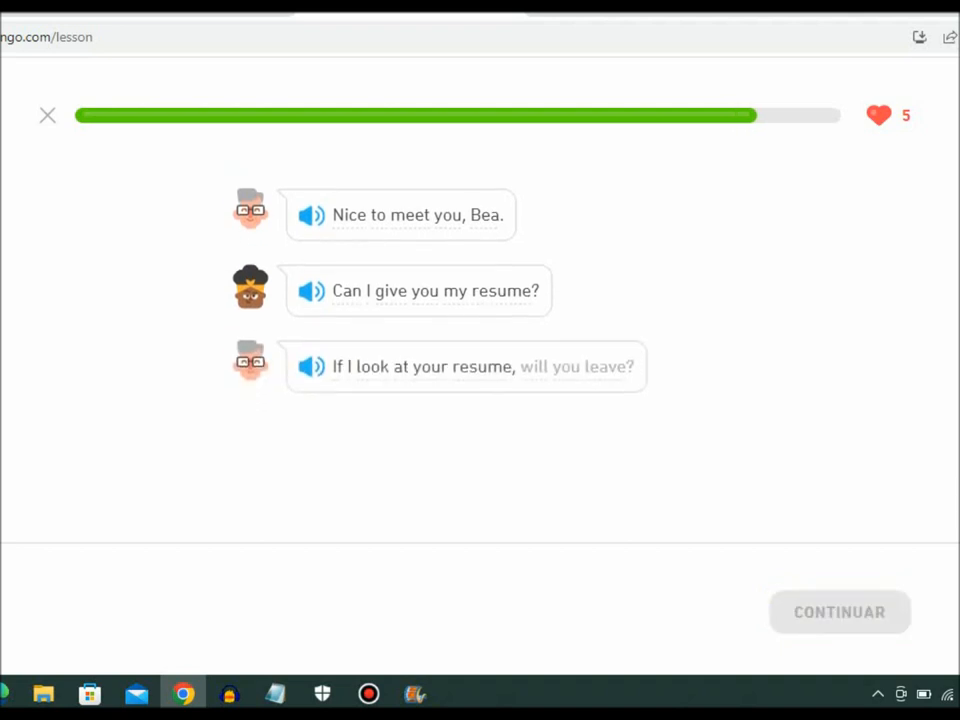
click(468, 366)
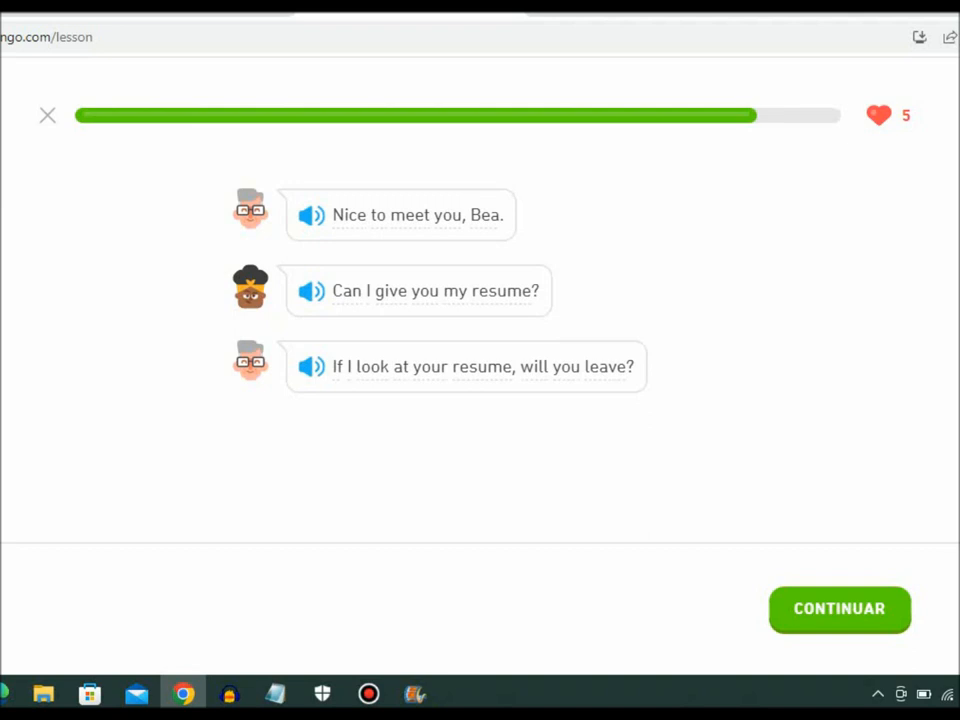
click(840, 608)
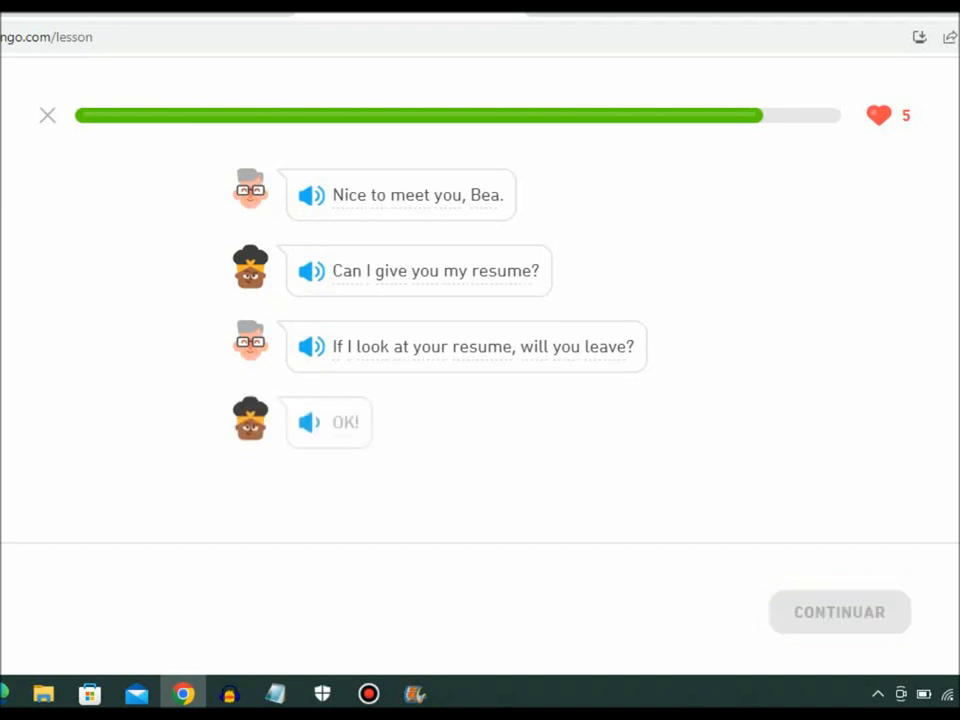